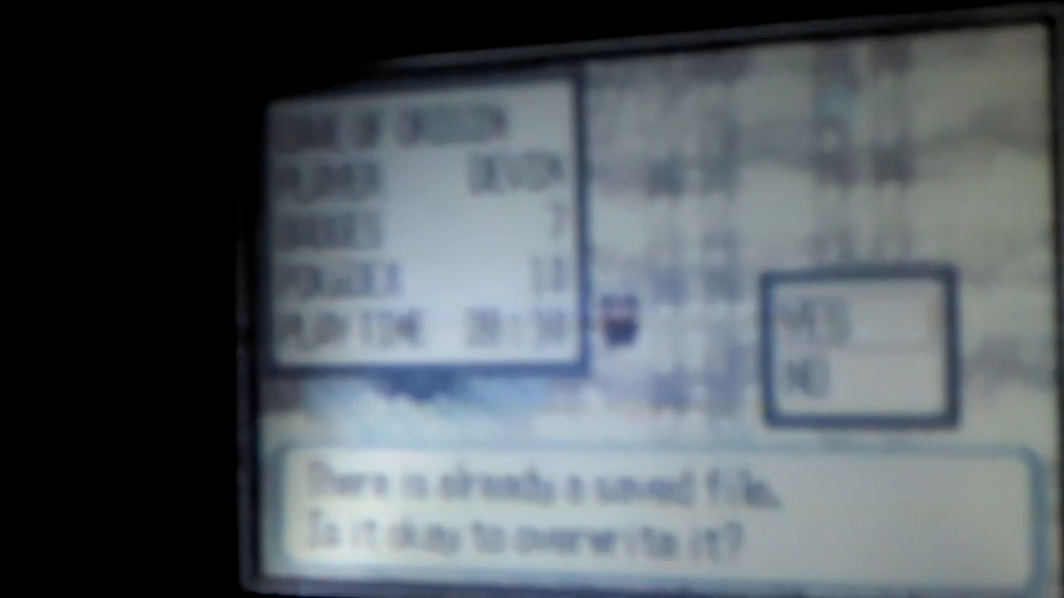
Confirm YES to overwrite the existing save file so progress begins saving
{"action": "left_click", "coordinate": [818, 324]}
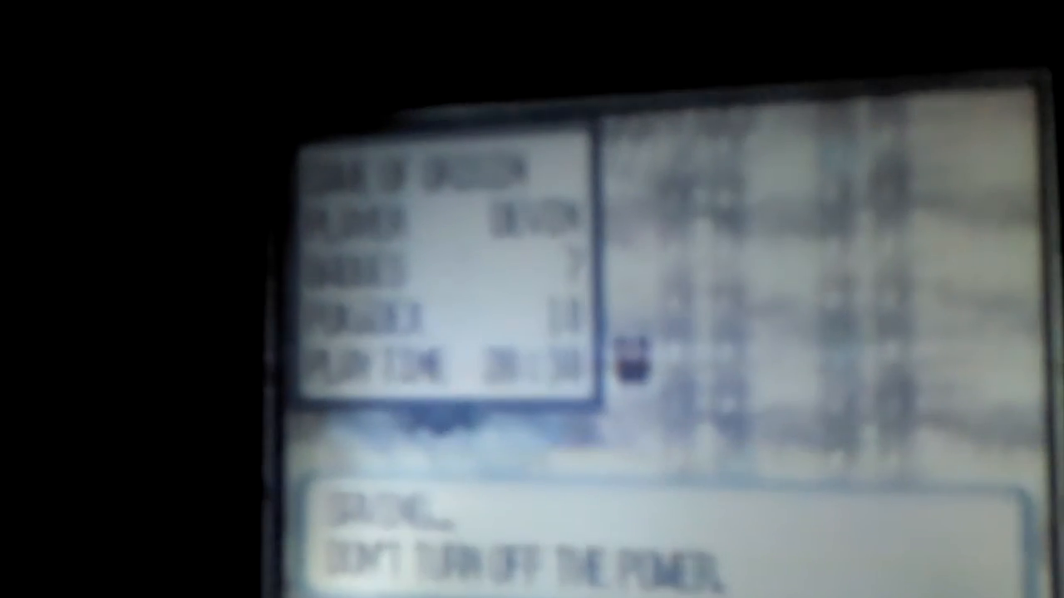